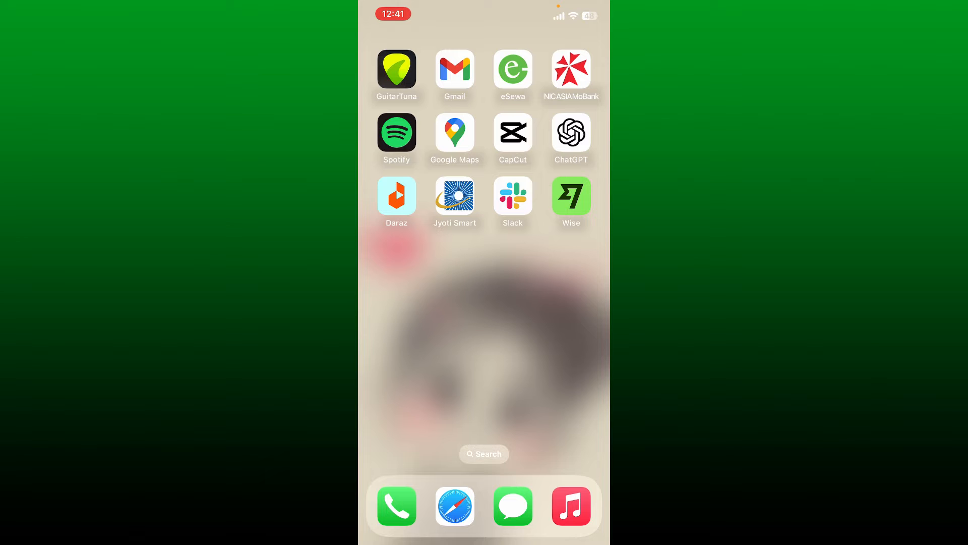
Launch Wise and unlock it with Face ID to reach the 0.00 NPR home.
left_click(571, 196)
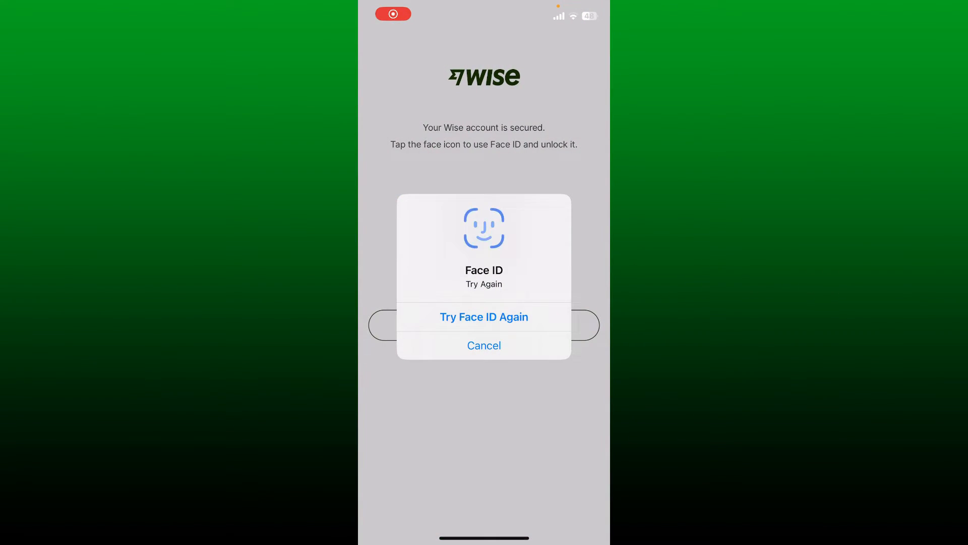
left_click(485, 346)
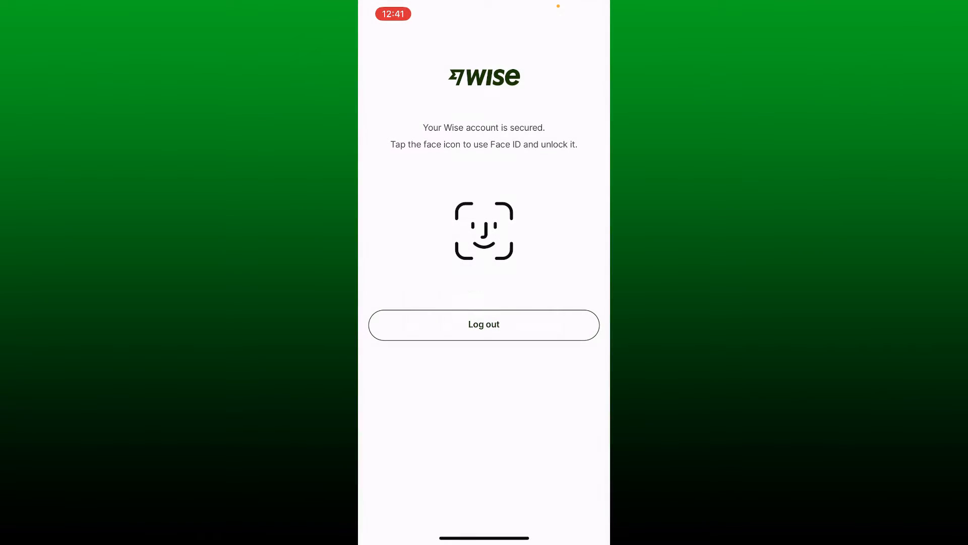
left_click(483, 231)
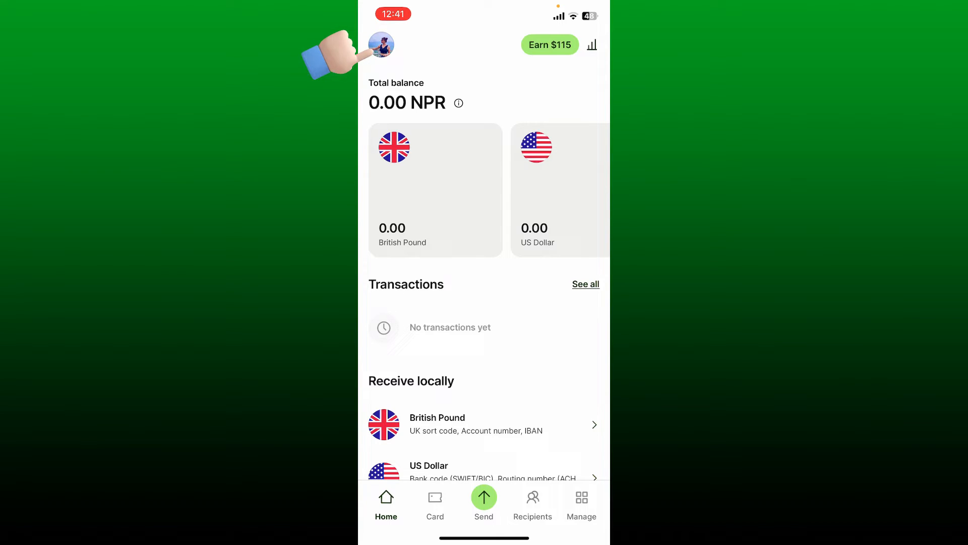
Go from the profile avatar into Settings toward the personal details password prompt.
left_click(381, 45)
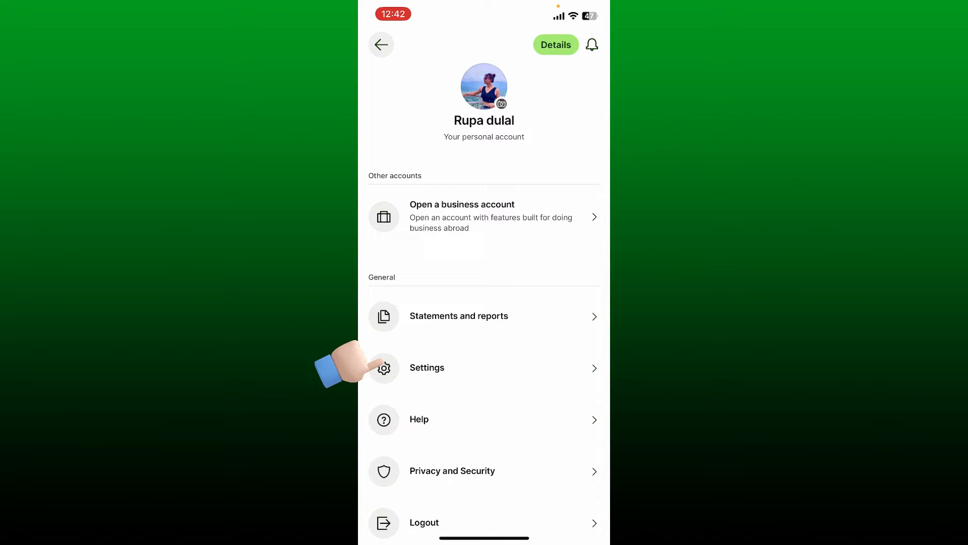
left_click(427, 368)
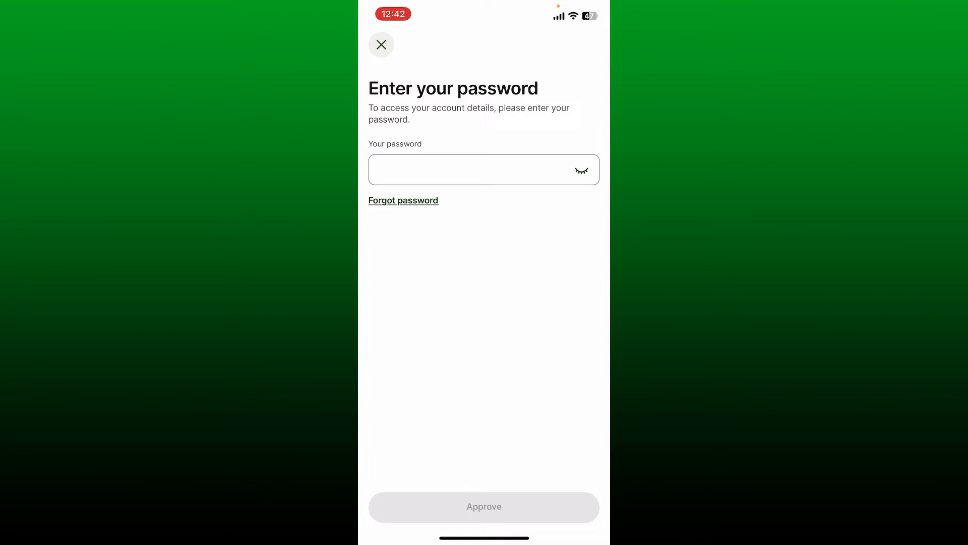
Enter the account password to unlock the personal details form.
left_click(484, 170)
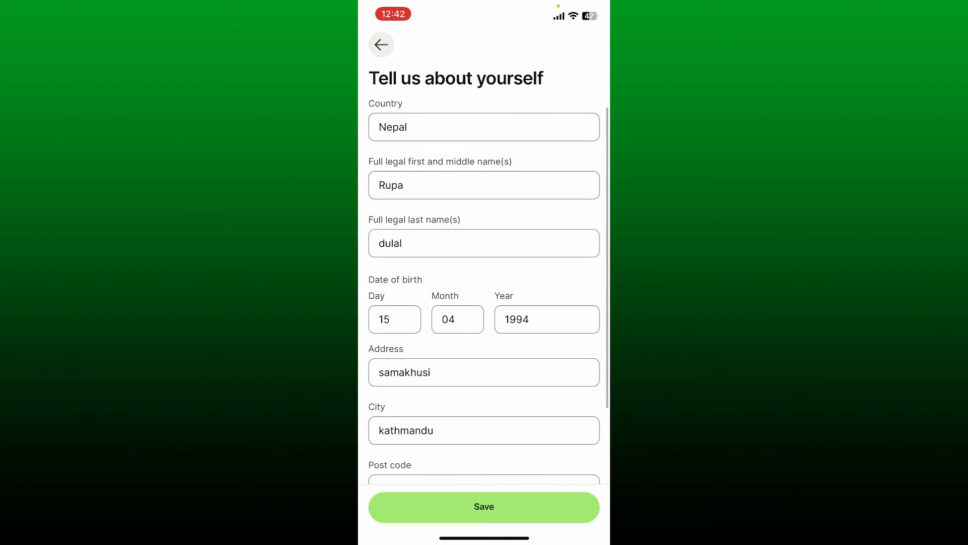
left_click(483, 372)
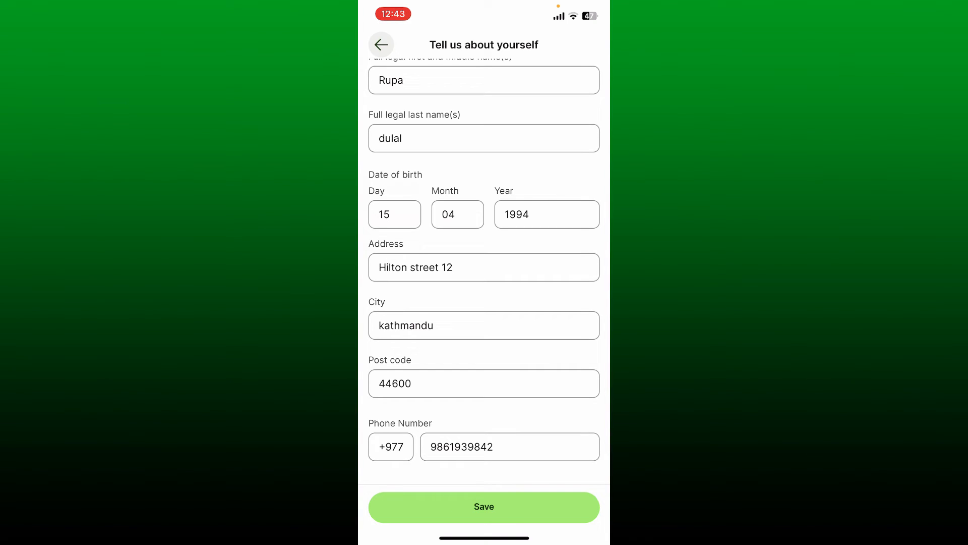
left_click(484, 507)
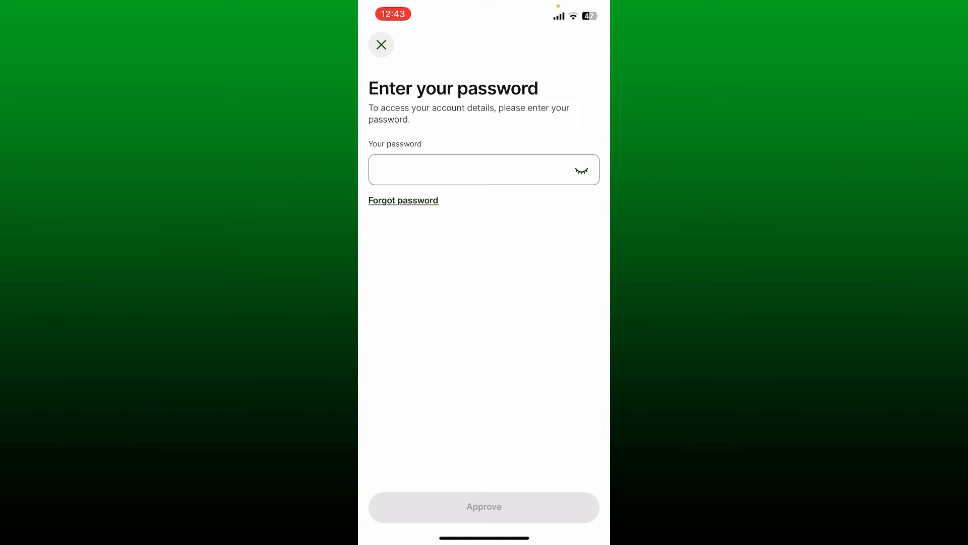
Approve the address change with the password, returning to Settings.
left_click(482, 169)
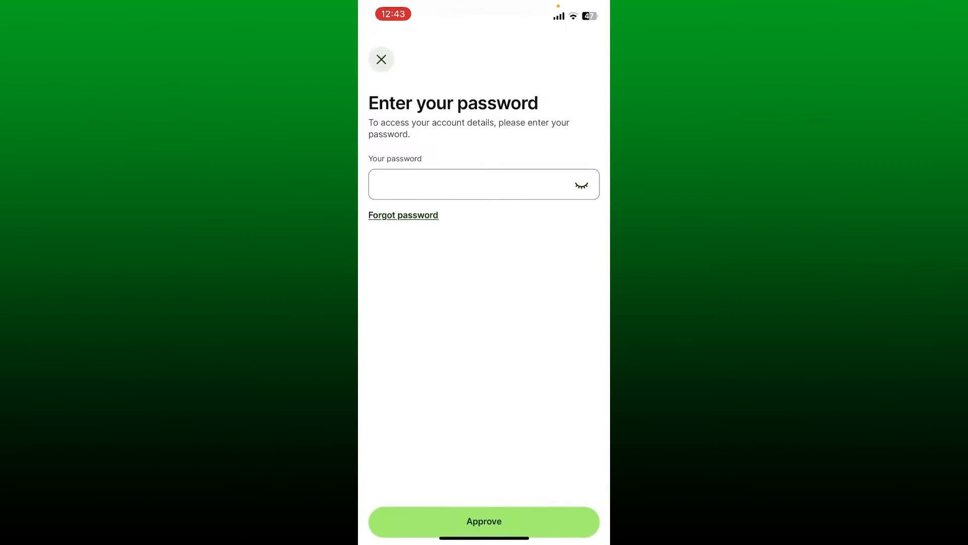
left_click(381, 59)
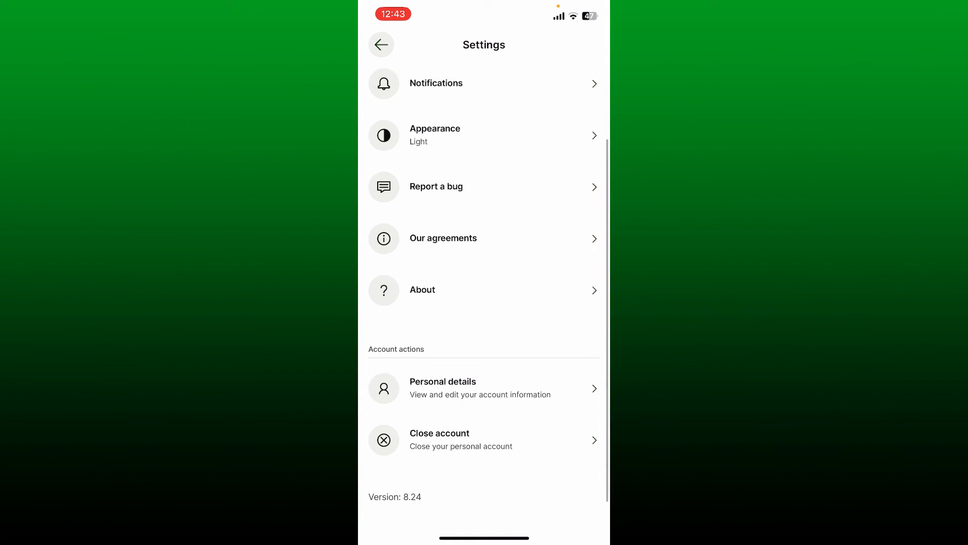
scroll("down", 3)
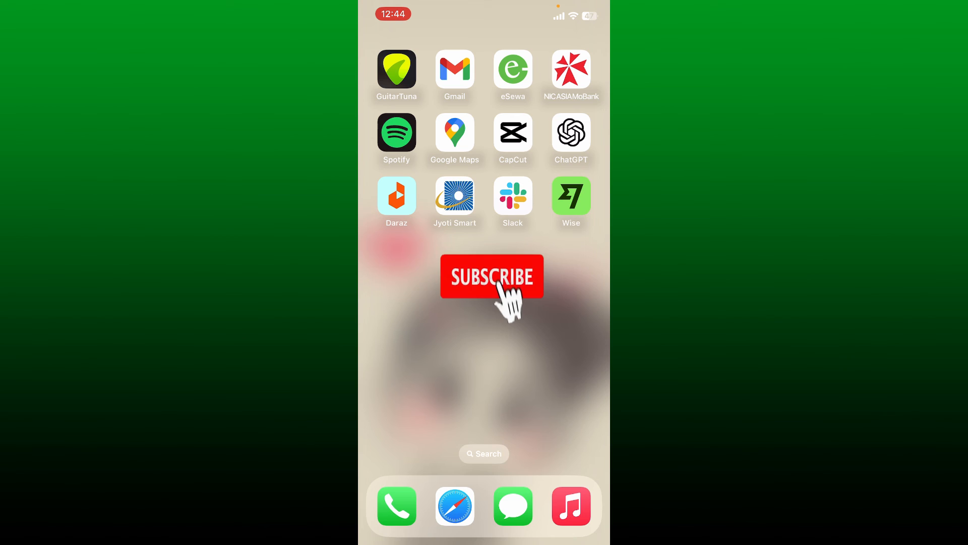
left_click(492, 277)
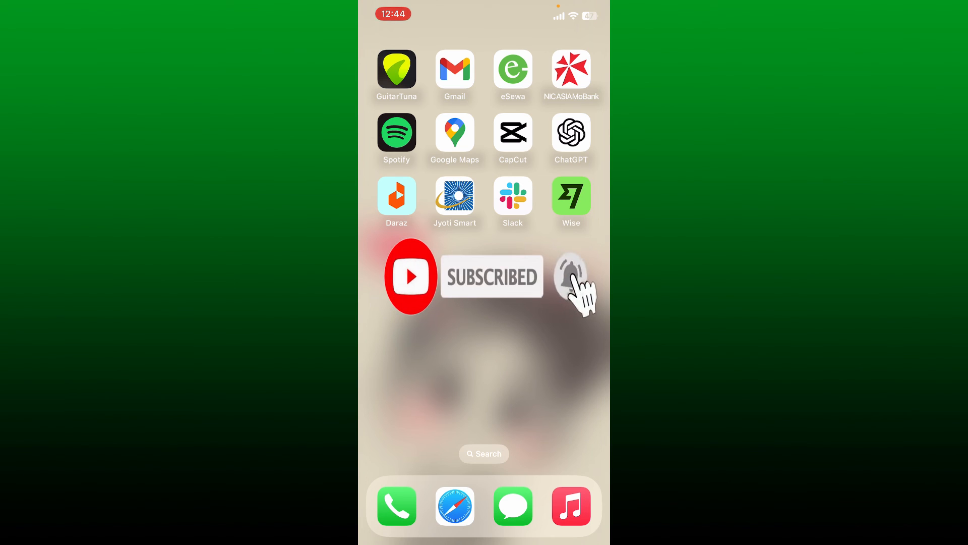